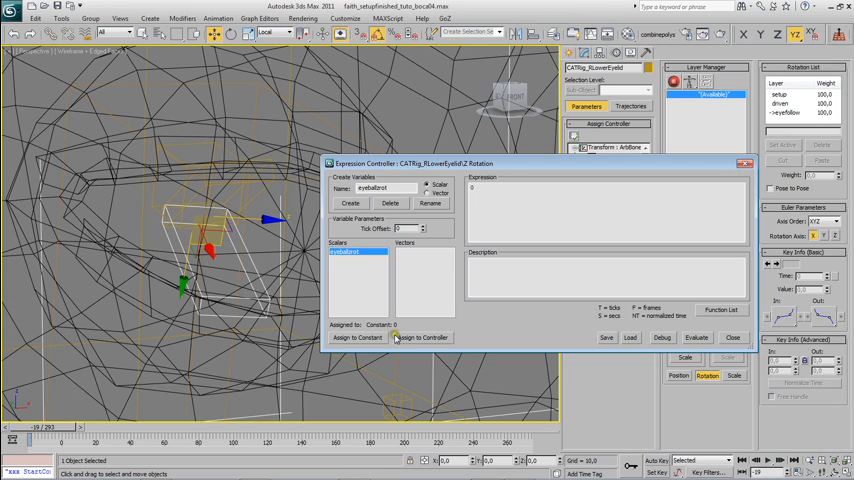
mouse_move(412, 338)
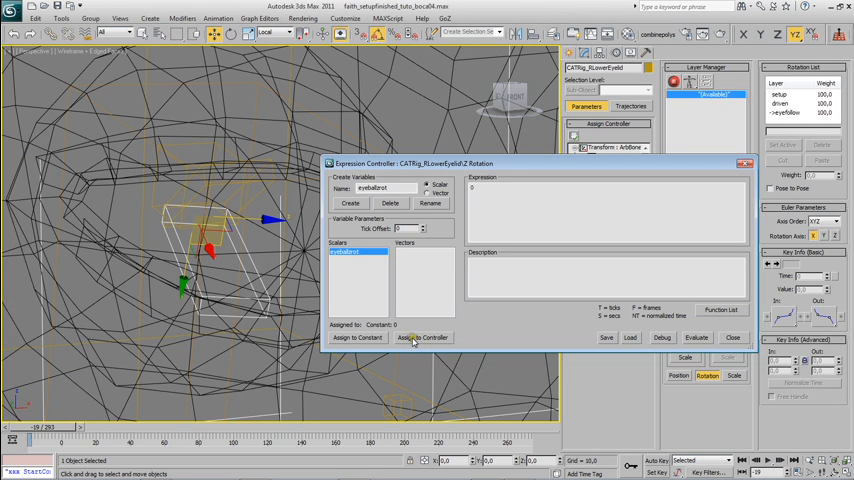
Start Assign to Controller and expand the CATRig hierarchy from the hub down to the facial control bones.
left_click(422, 336)
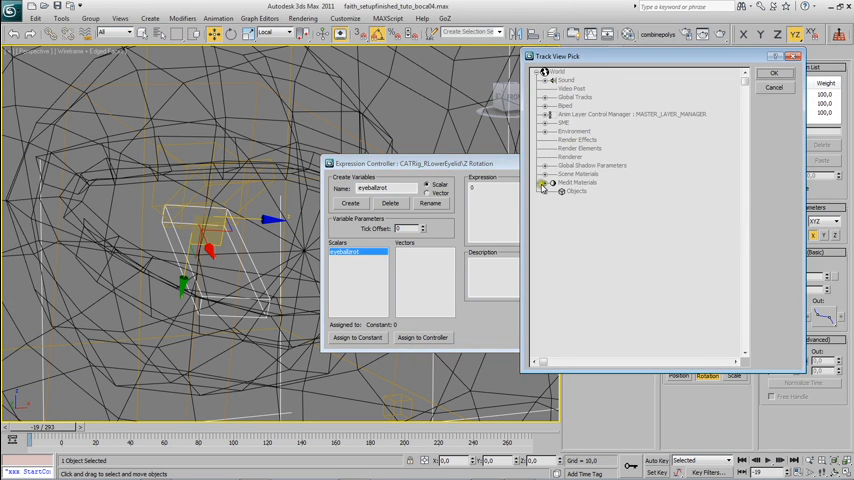
left_click(544, 184)
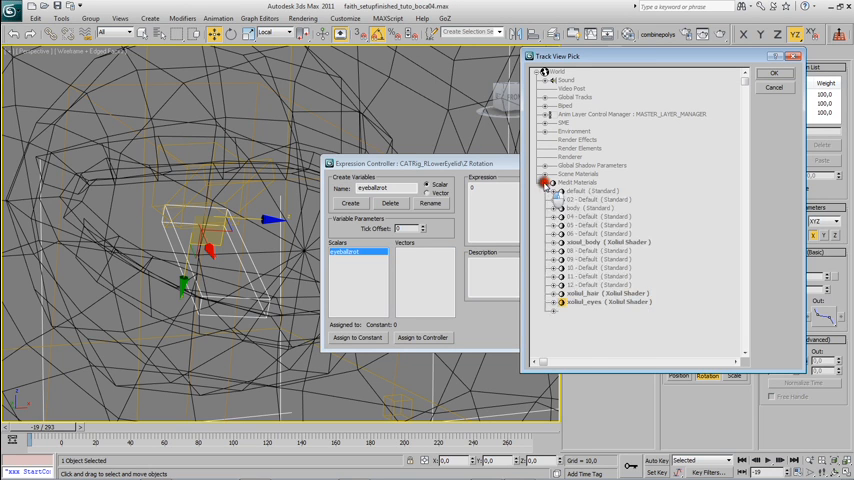
left_click(546, 182)
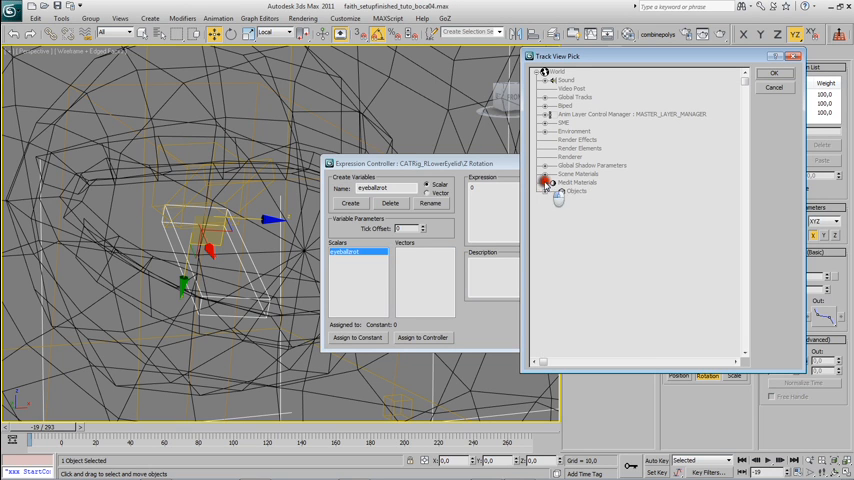
left_click(558, 192)
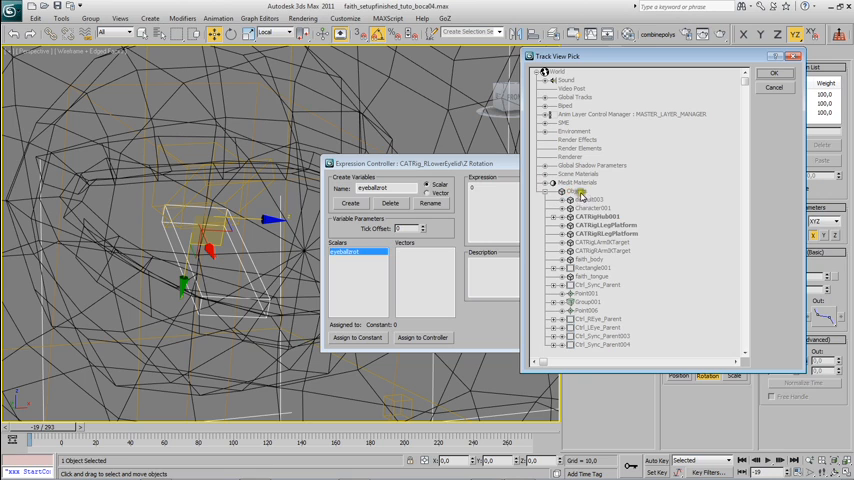
left_click(556, 218)
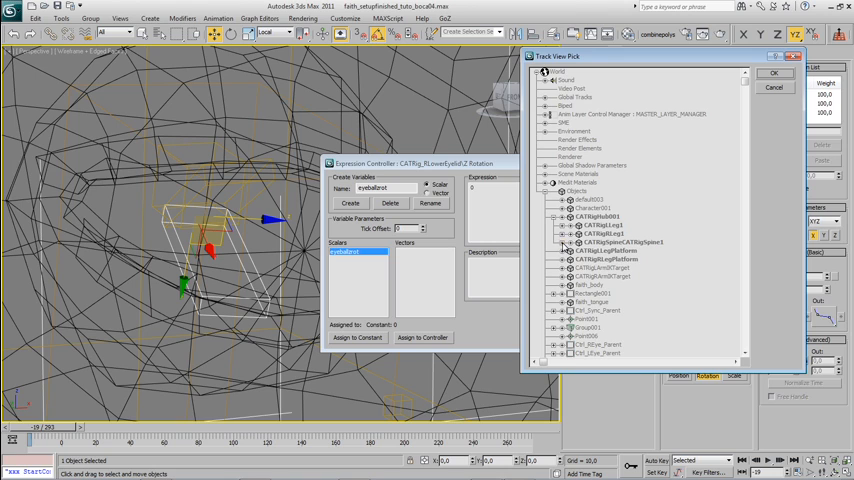
left_click(568, 242)
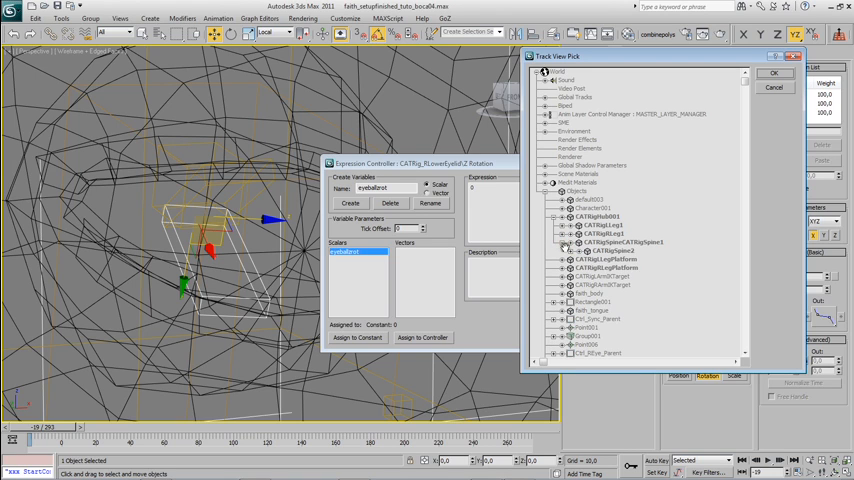
left_click(566, 240)
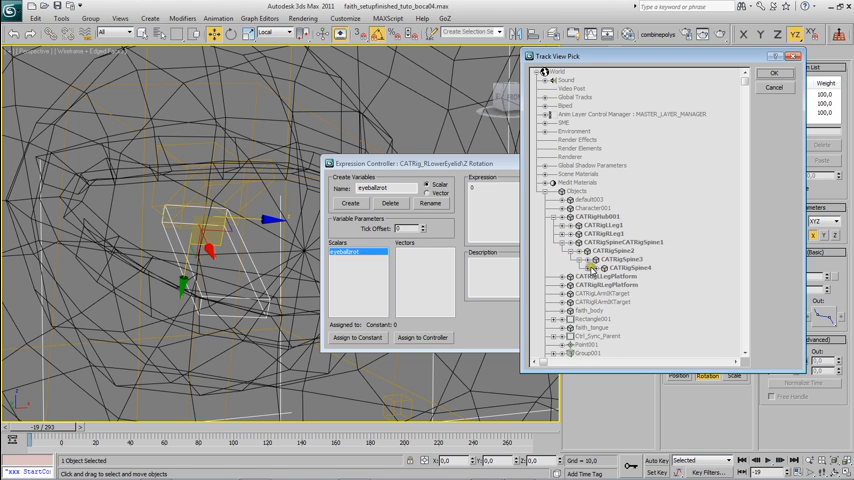
left_click(576, 268)
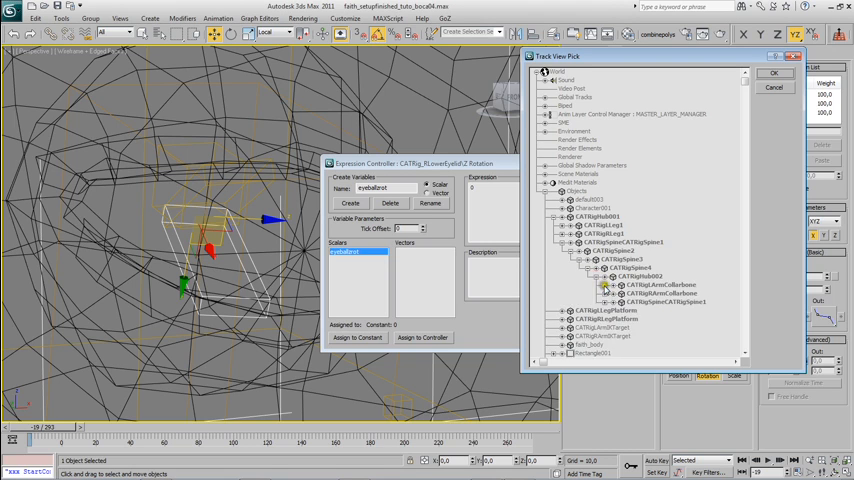
left_click(596, 292)
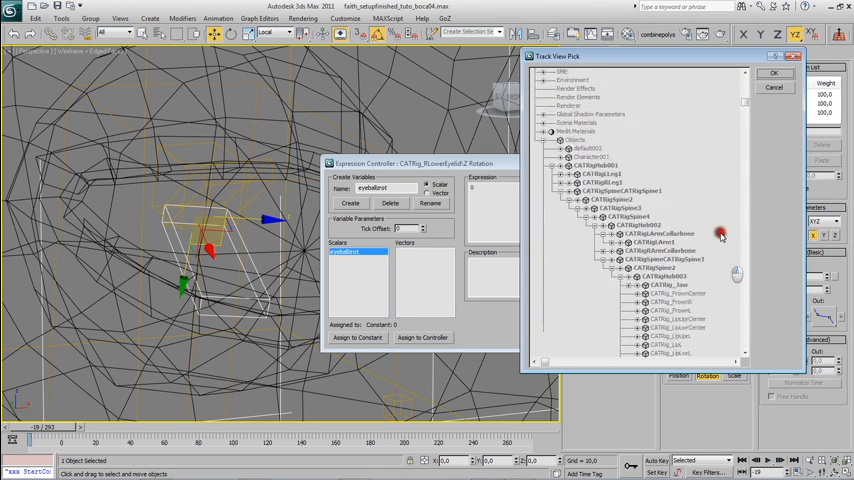
Pick the eyeball bone's Z Rotation track as the eyeball variable's source and confirm.
scroll("down", 3)
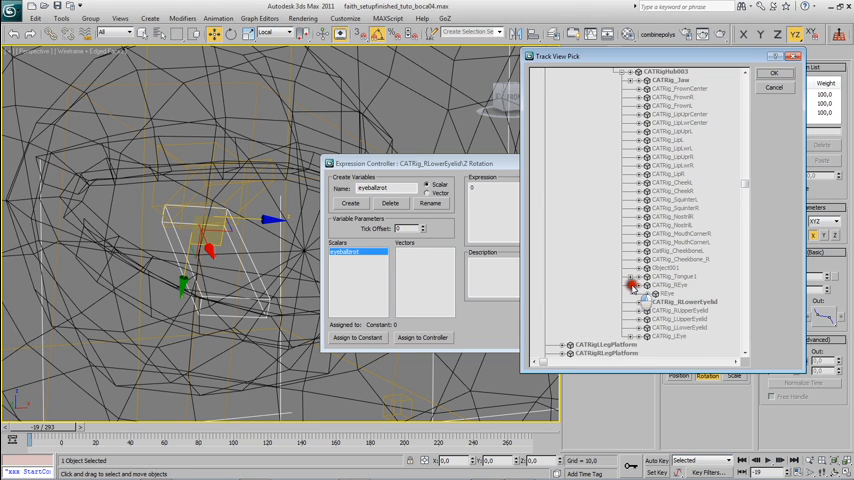
left_click(632, 284)
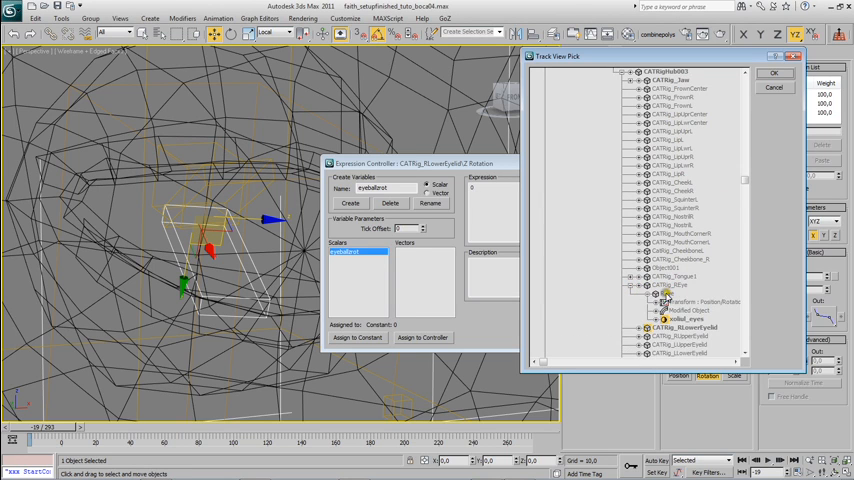
left_click(660, 300)
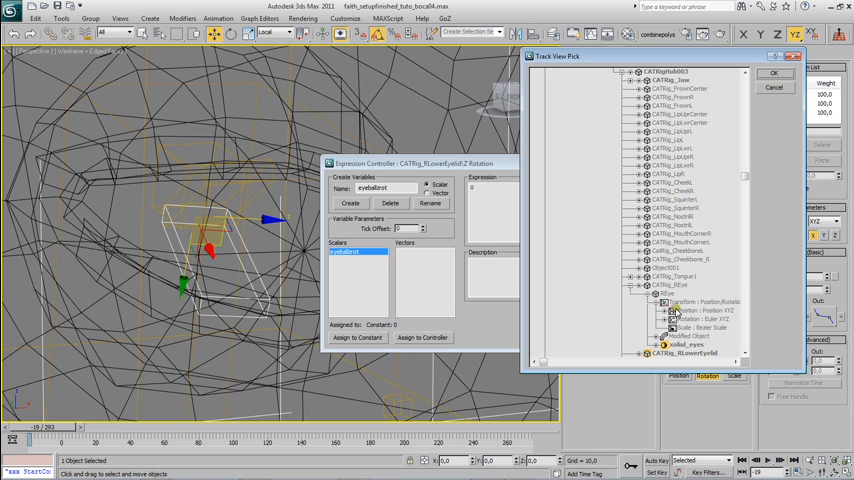
left_click(672, 318)
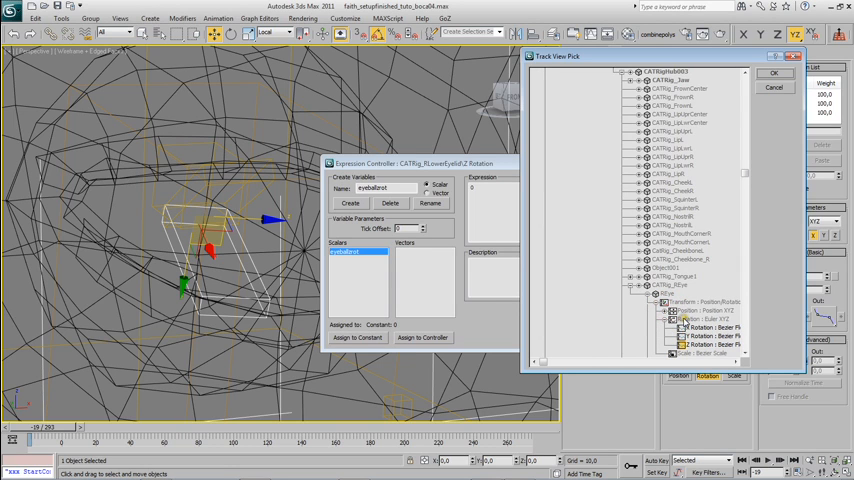
left_click(712, 344)
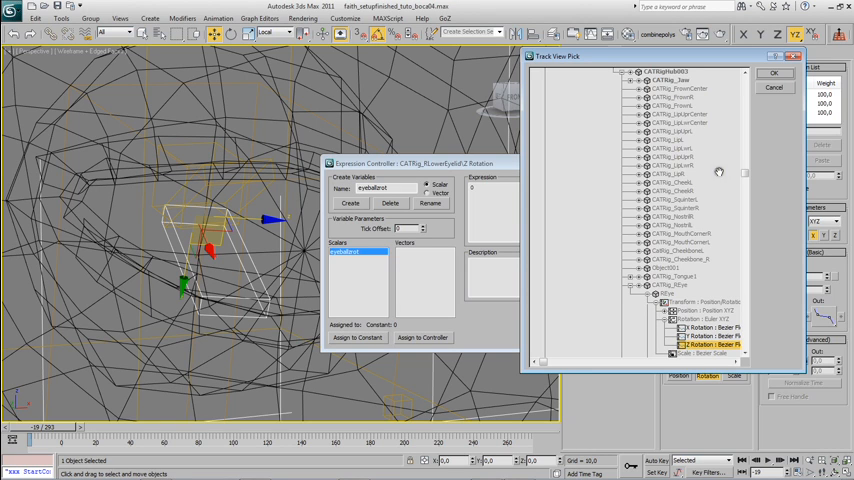
left_click(774, 72)
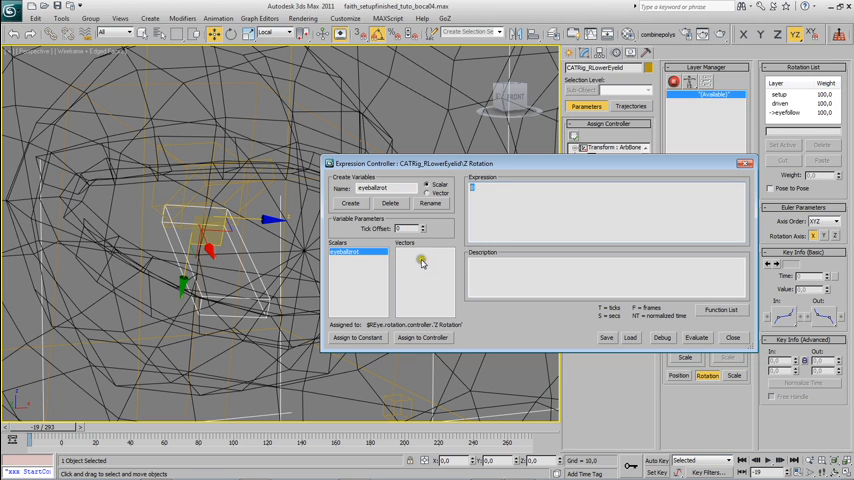
Re-link the eyeball variable to the Z Rotation inside the eyeball's layer transform.
left_click(424, 336)
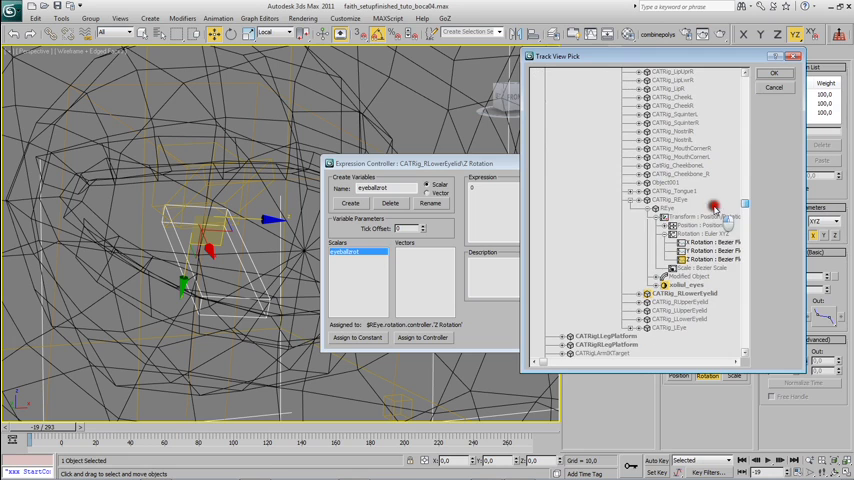
left_click(642, 208)
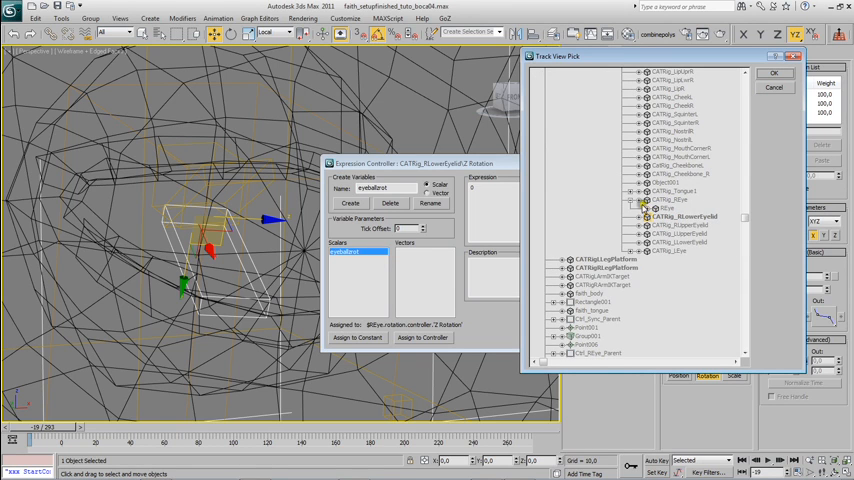
left_click(644, 208)
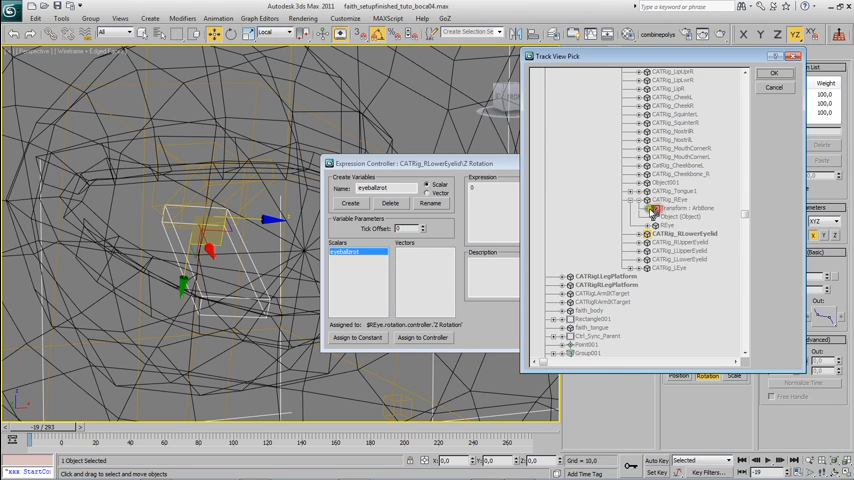
left_click(652, 208)
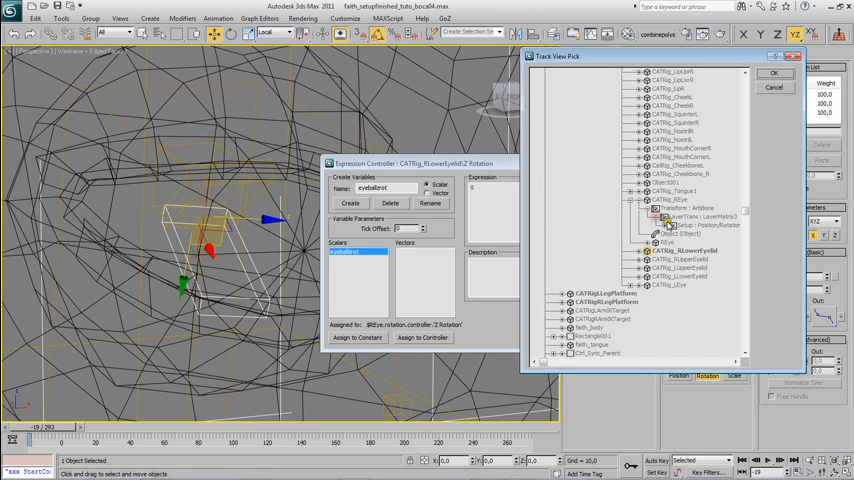
left_click(658, 224)
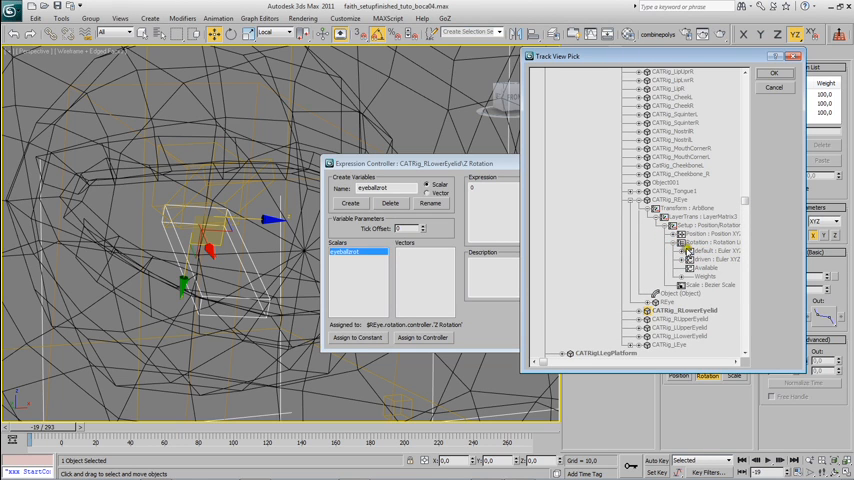
left_click(682, 260)
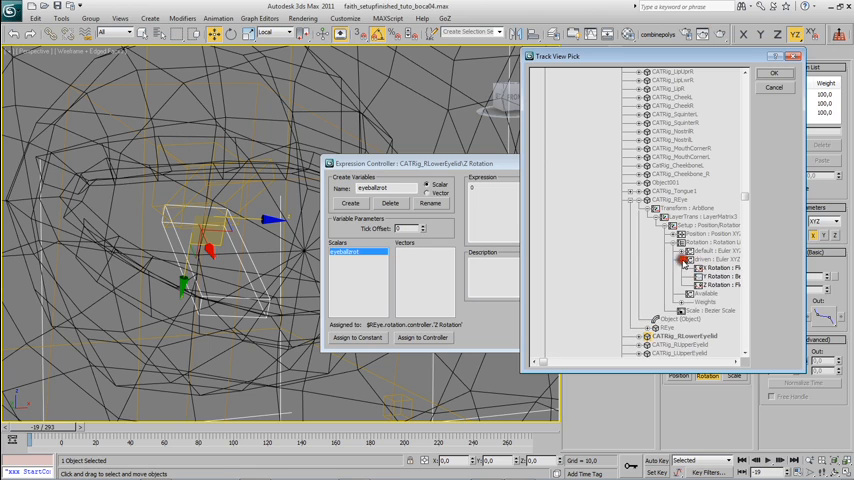
left_click(720, 286)
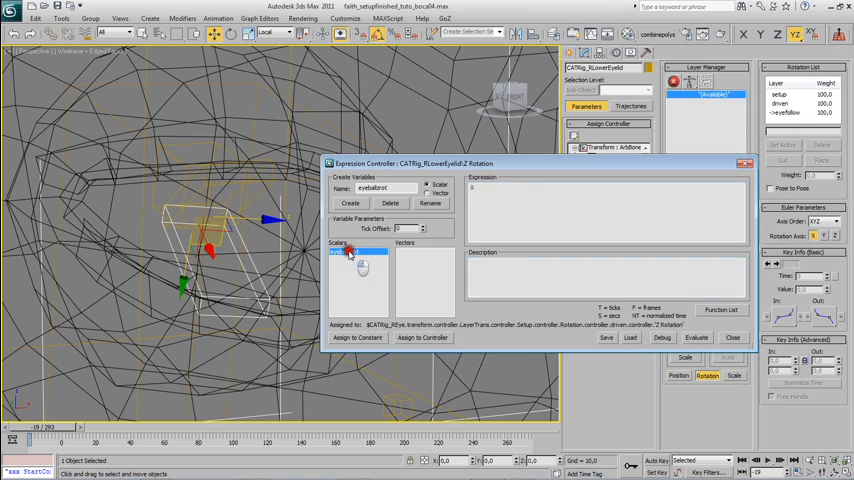
Enter the lower eyelid expression scaling eyeballzrot, evaluate it past a parsing error, and close the editor.
left_click(356, 252)
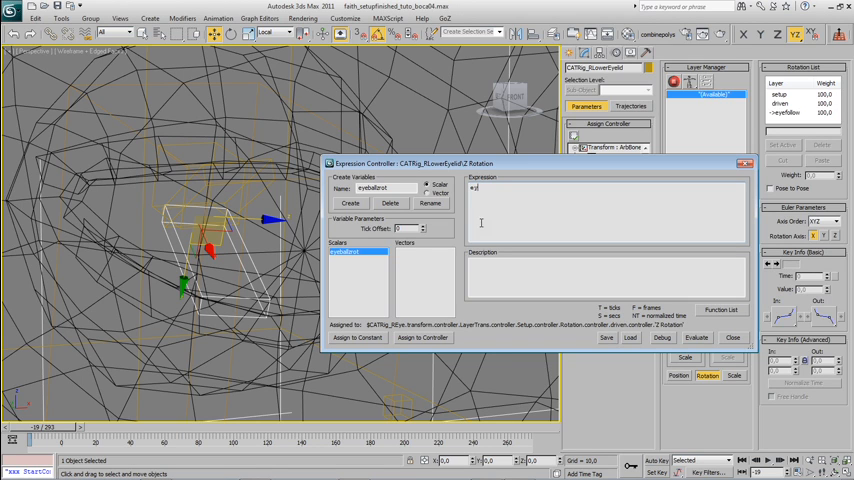
type("eyeballa")
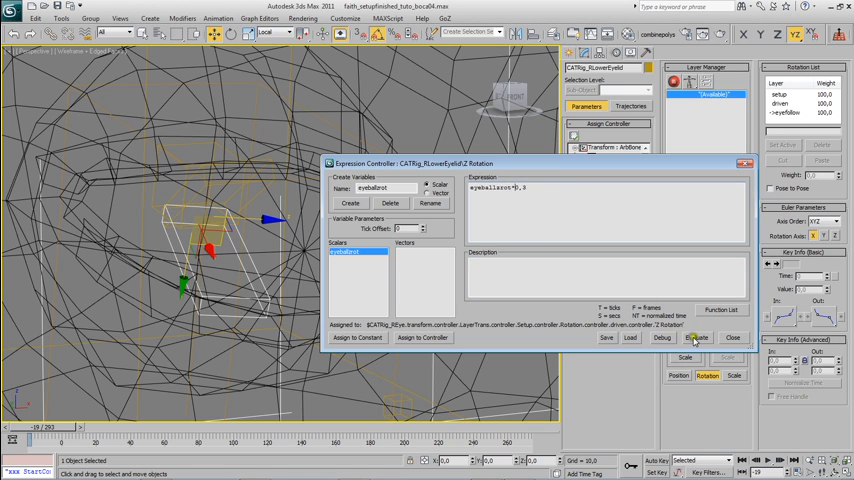
left_click(696, 336)
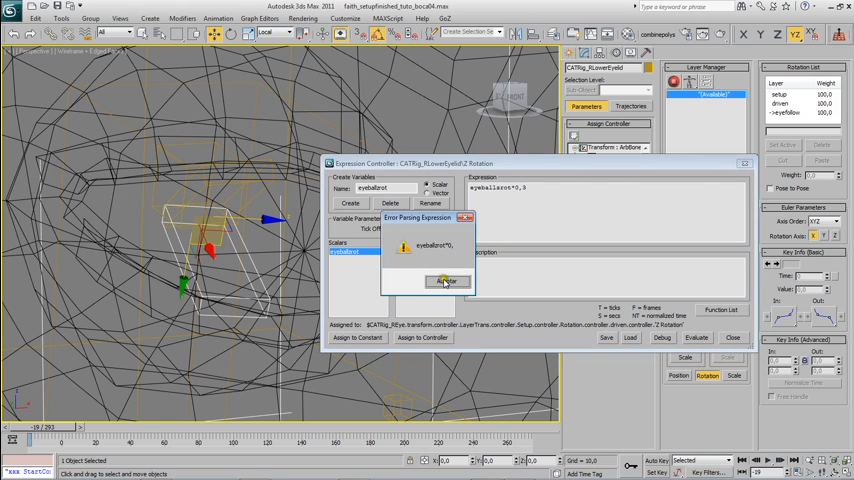
left_click(446, 280)
type(".")
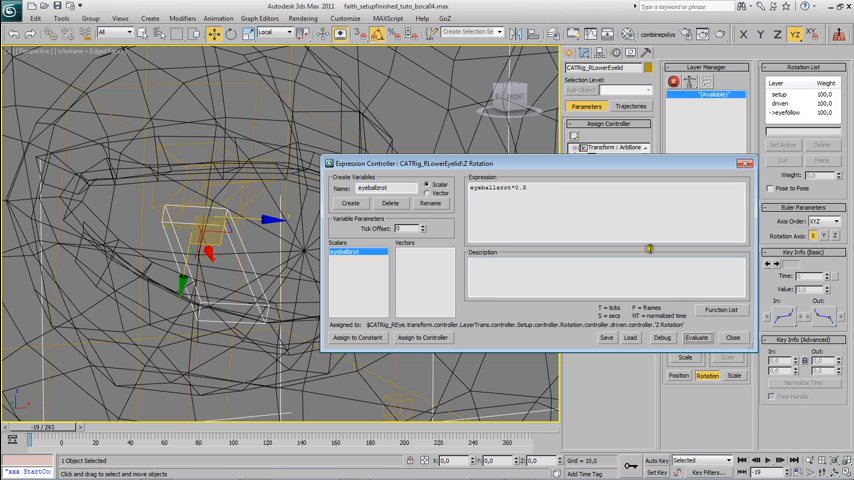
left_click(748, 164)
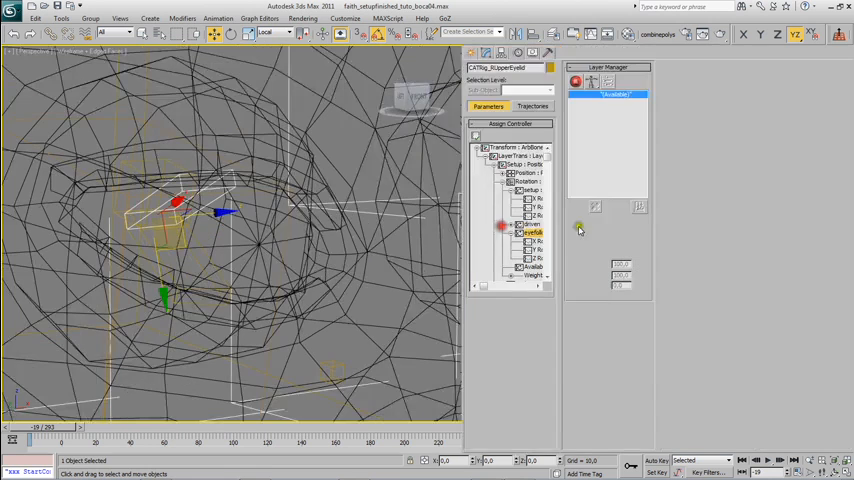
Give the upper eyelid rotation an expression controller with scalar variable eyeballzrot and start linking it.
left_click(530, 256)
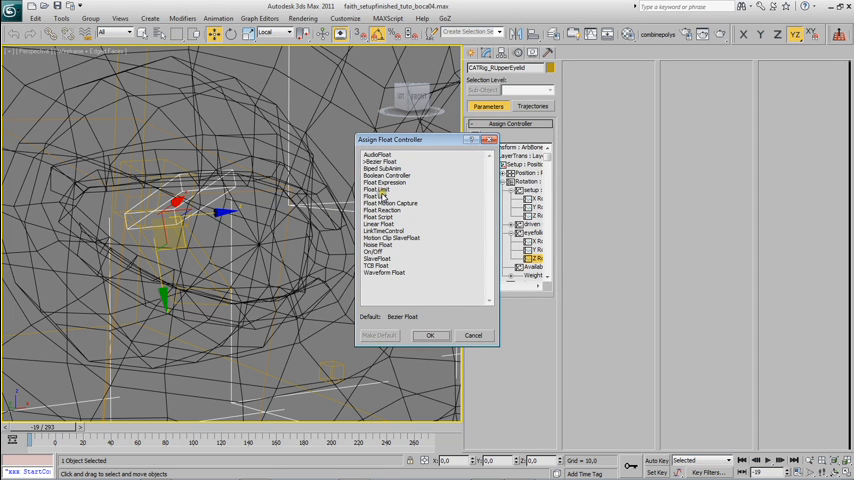
left_click(428, 336)
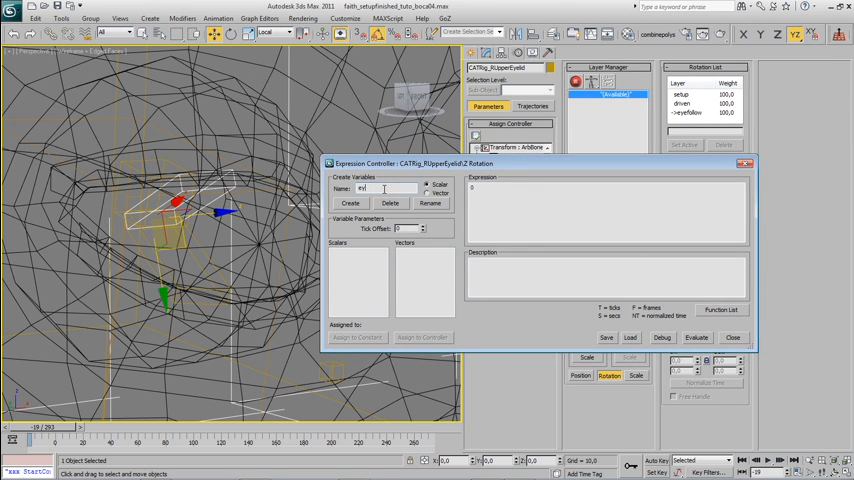
type("eyeballzrot")
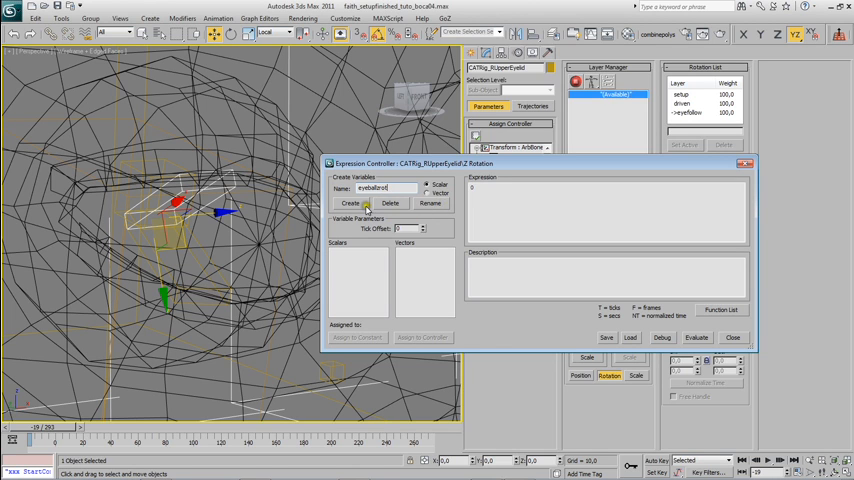
left_click(350, 204)
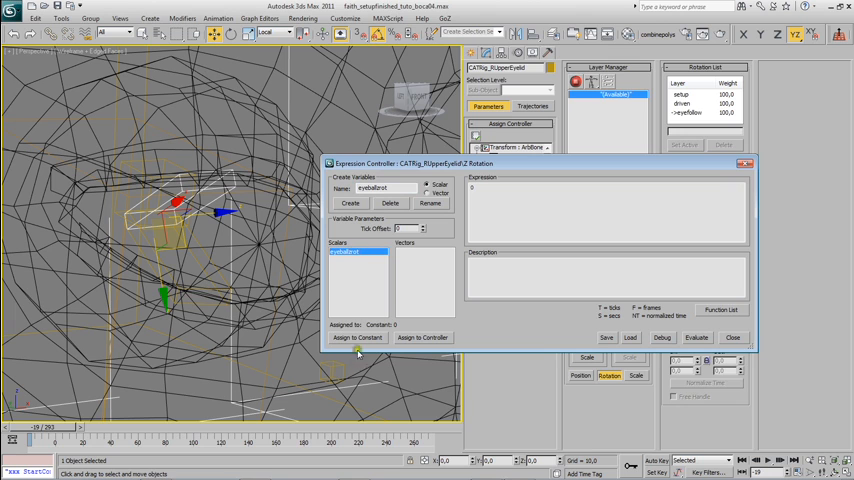
left_click(422, 336)
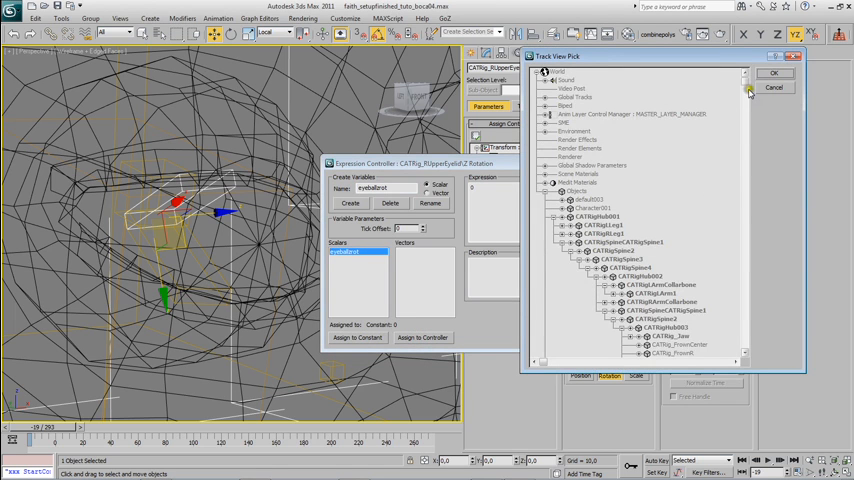
scroll("down", 3)
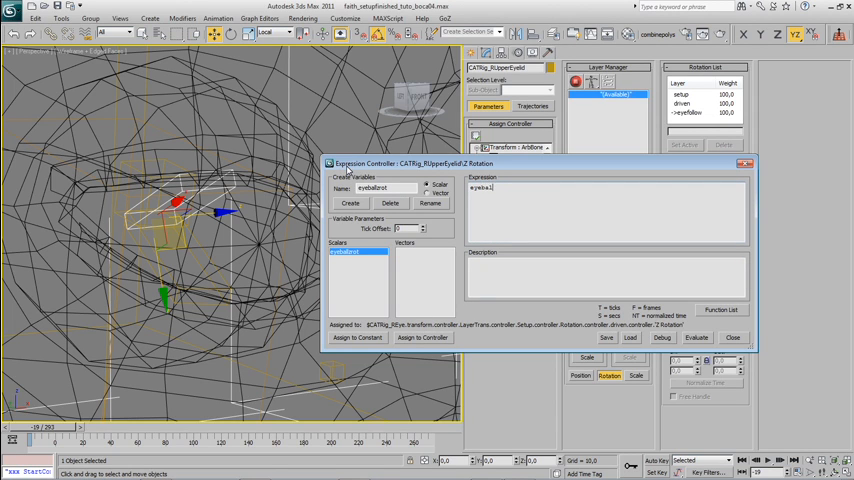
Set the upper eyelid expression to eyeballzrot*0.6, evaluate it and close the editor.
type("eyeballzrot")
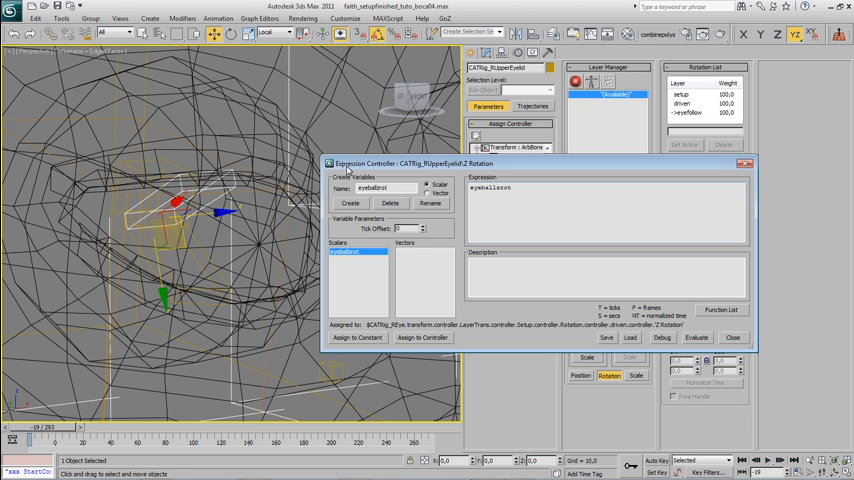
type("*0")
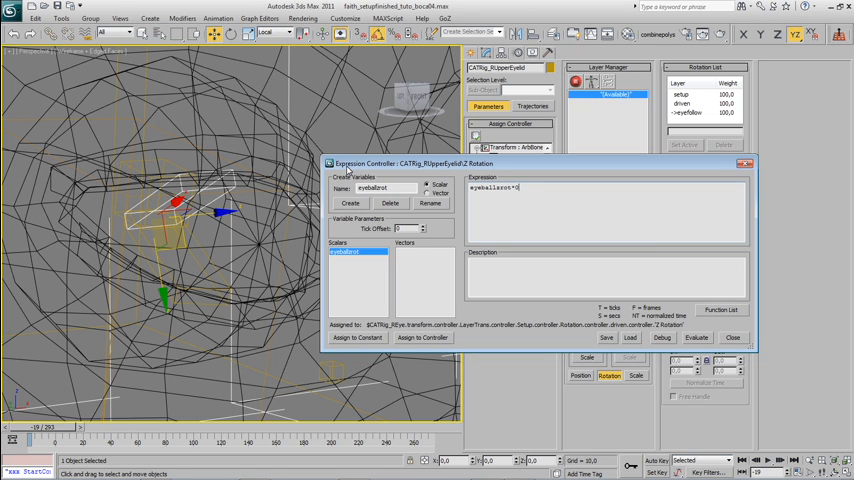
type("0.")
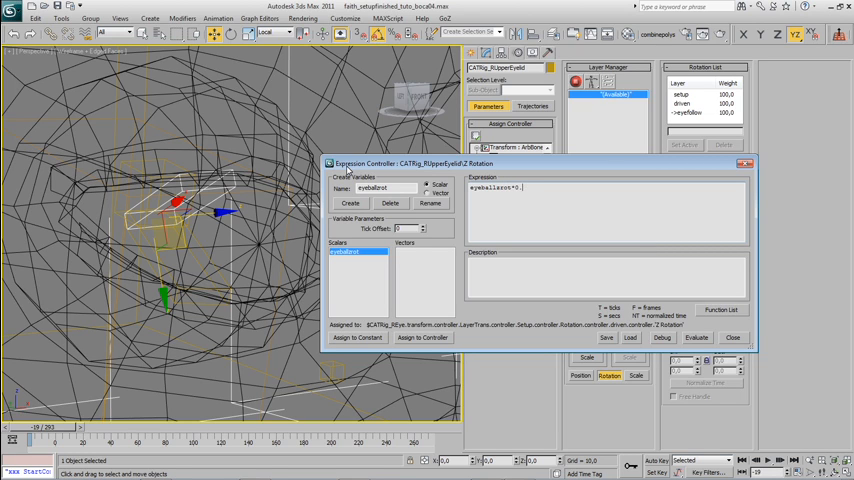
type("6")
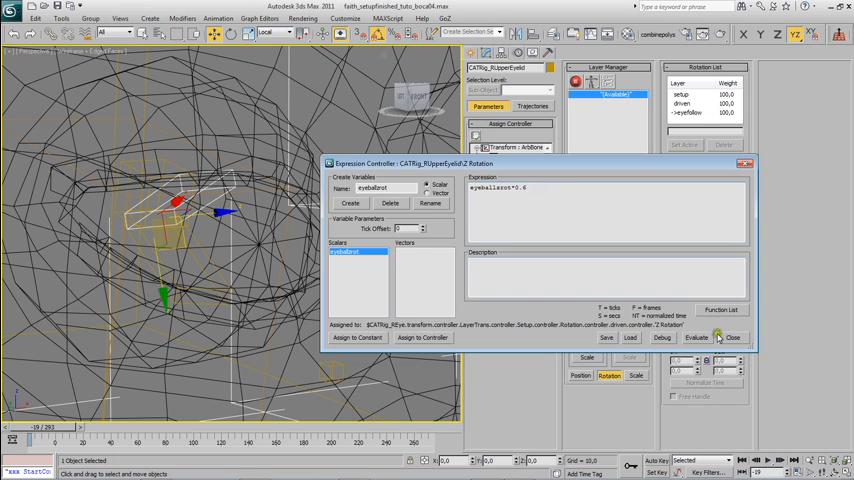
left_click(696, 336)
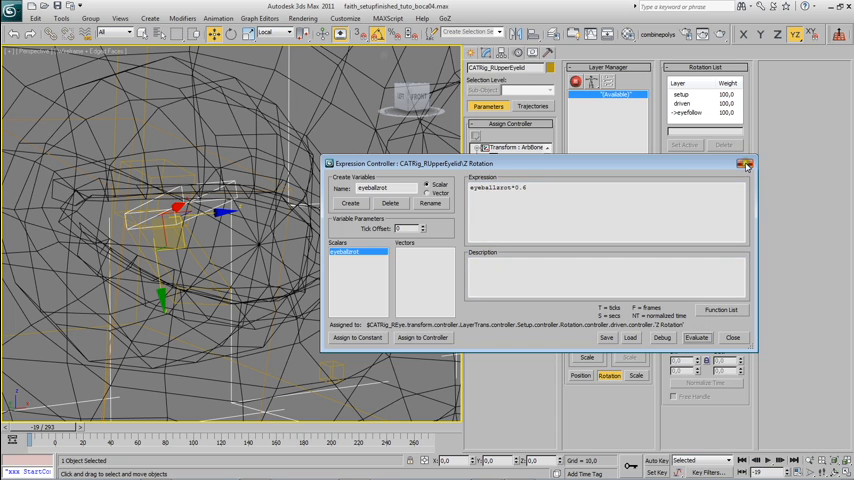
left_click(744, 164)
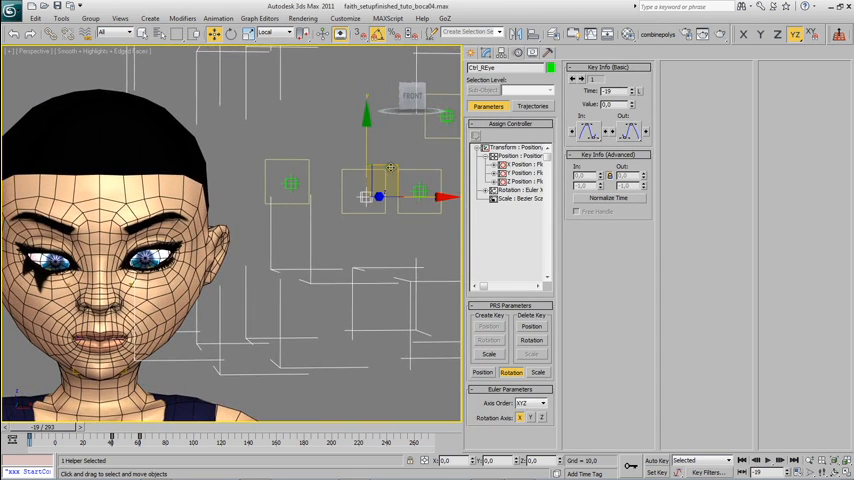
Move the eye control to verify the eyelids follow, then inspect the facial control shapes.
left_click_drag(384, 196, 376, 184)
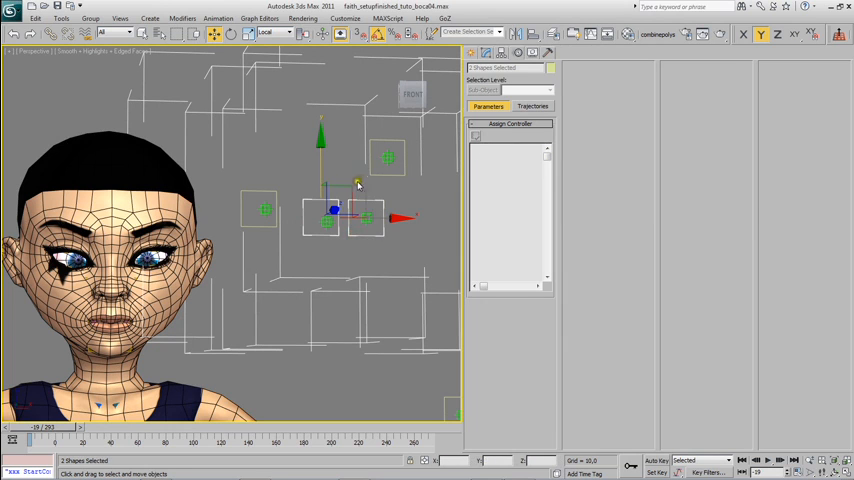
left_click(284, 230)
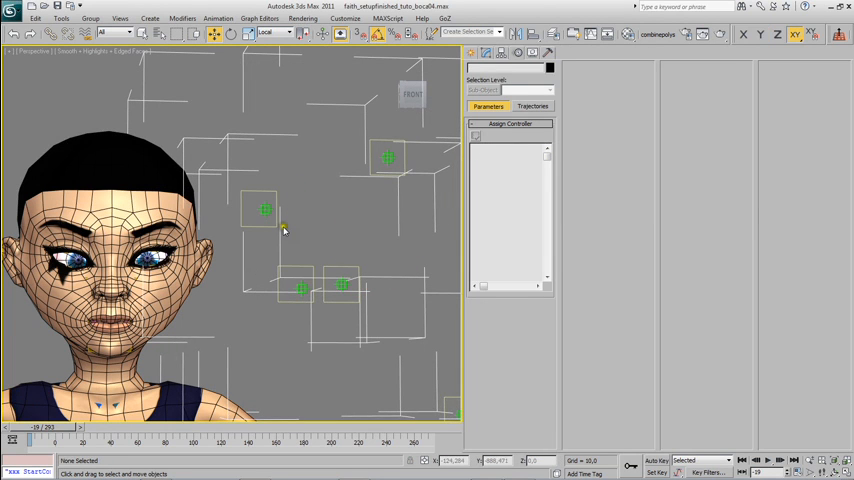
left_click(264, 210)
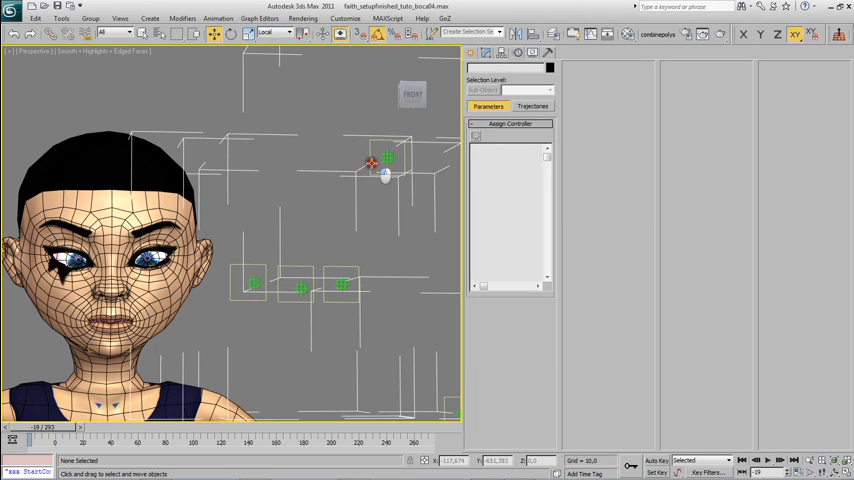
left_click(390, 284)
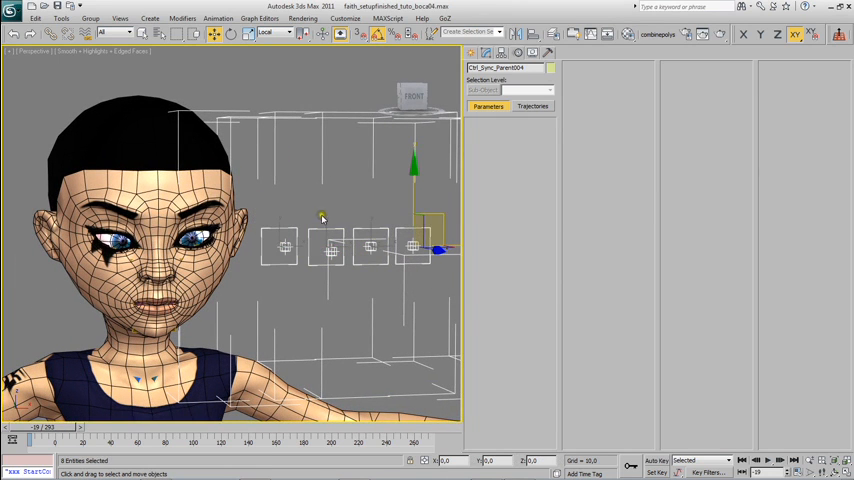
left_click(400, 278)
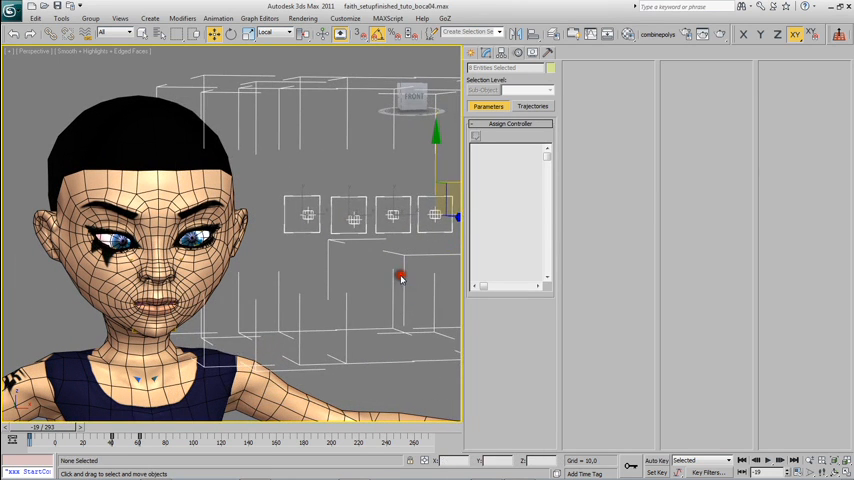
left_click(384, 158)
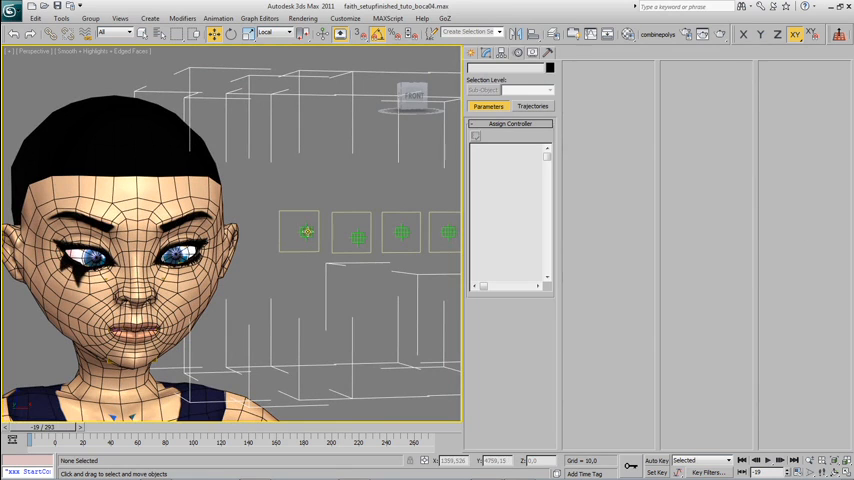
Review an eyelid rotation reaction in the Reaction Manager, then switch to the other character's scene.
left_click(304, 232)
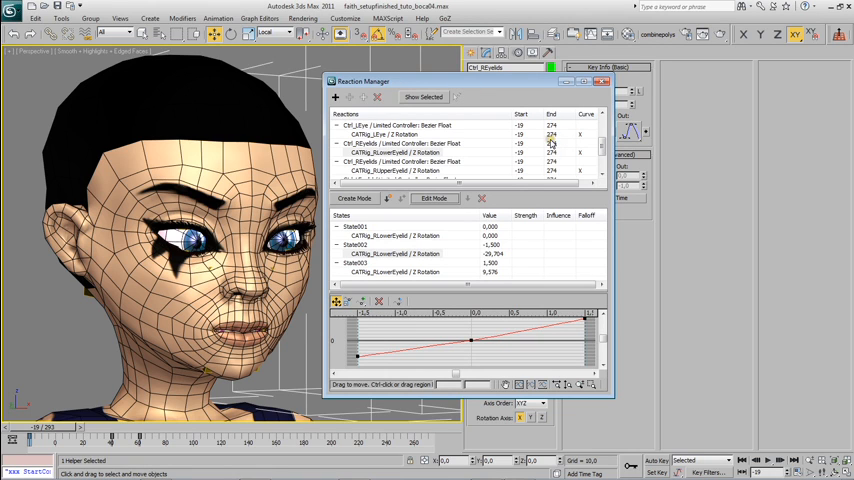
left_click(400, 152)
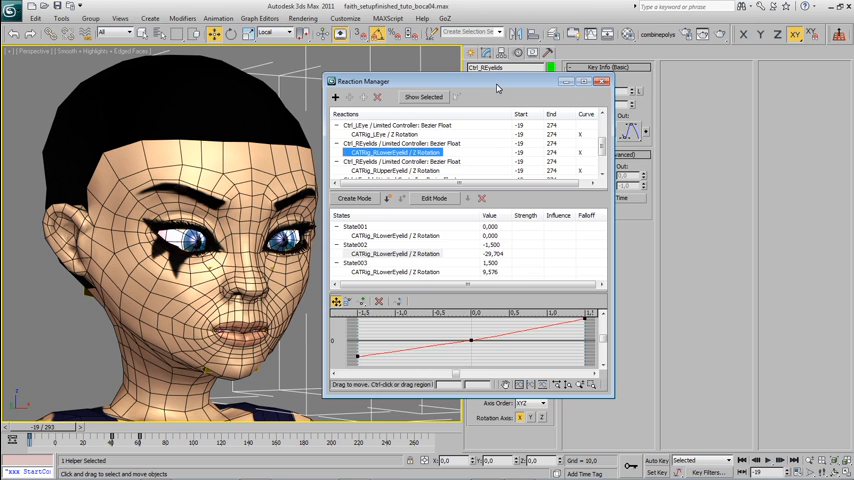
left_click(604, 80)
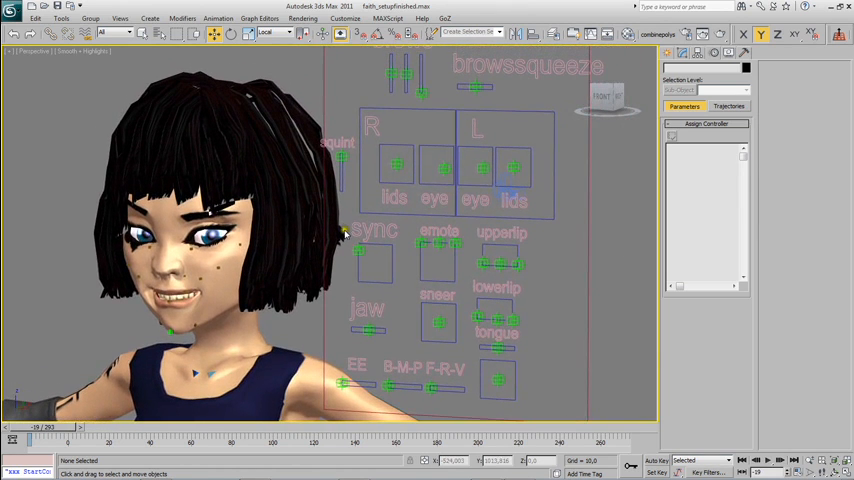
mouse_move(348, 232)
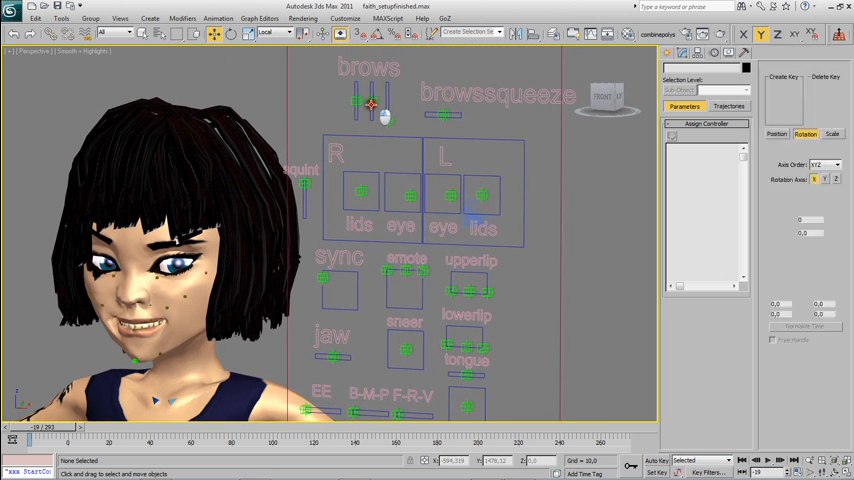
Select the browsqueeze control in the finished facial rig to show its rotation parameters.
left_click(370, 70)
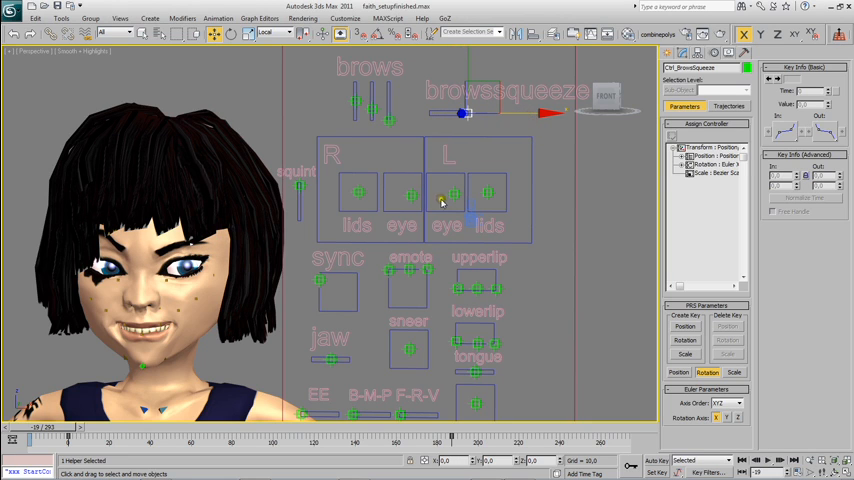
mouse_move(416, 204)
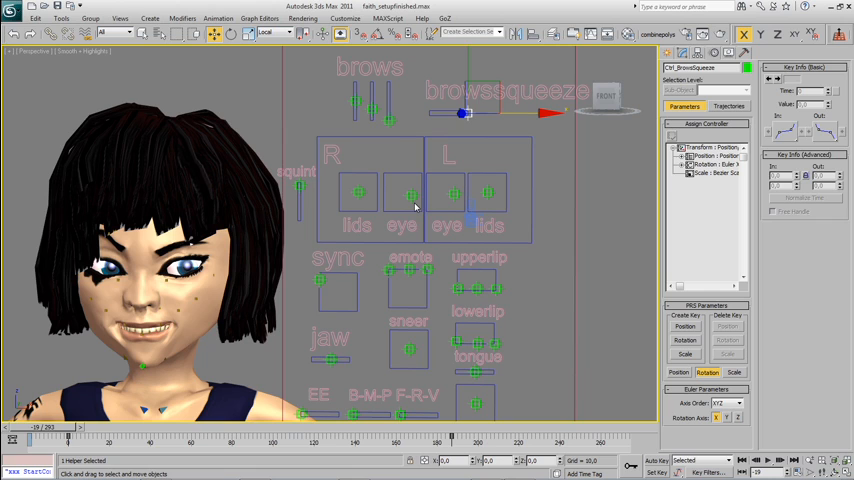
mouse_move(380, 204)
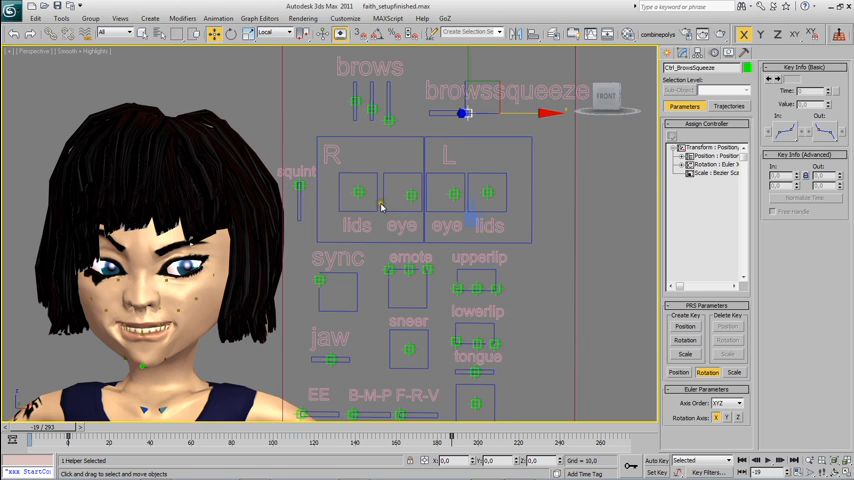